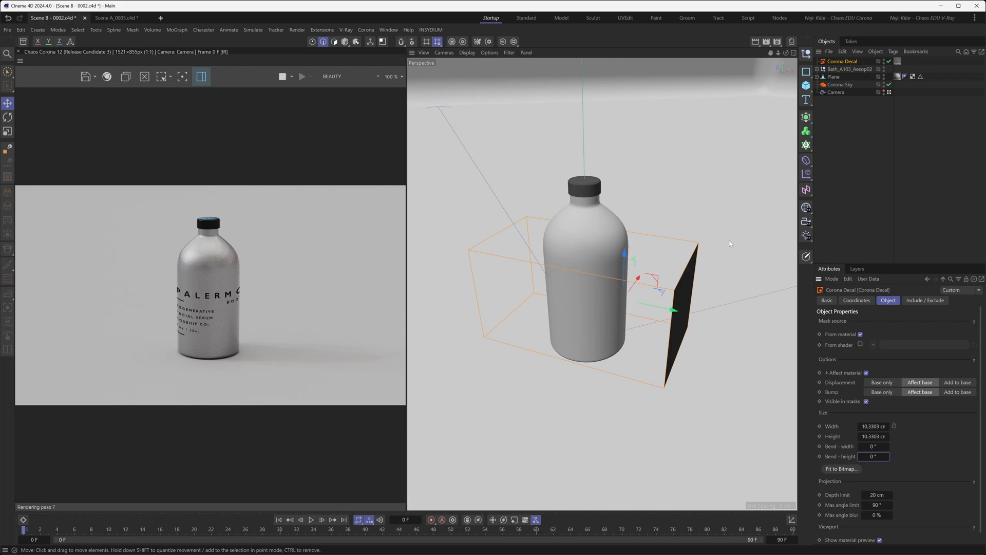
mouse_move(733, 150)
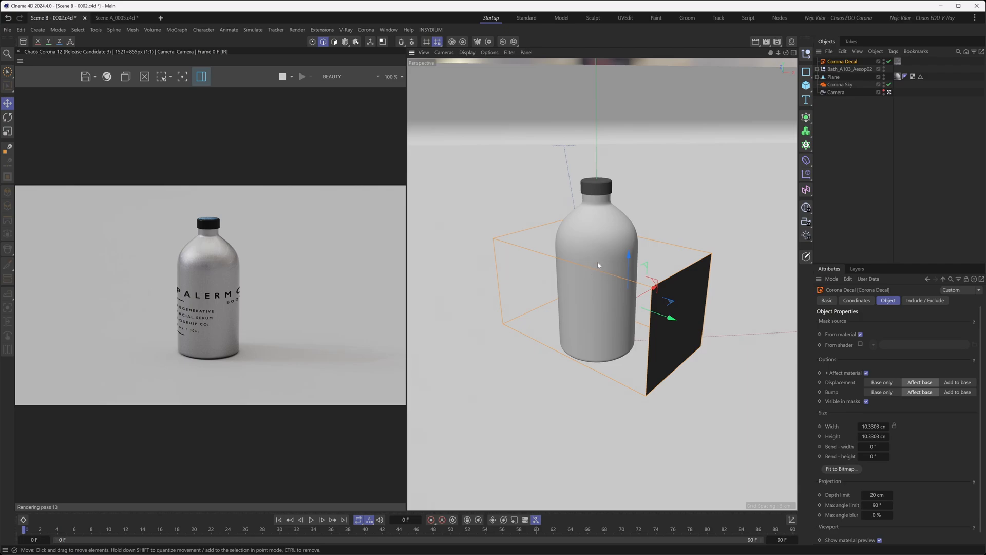
mouse_move(181, 296)
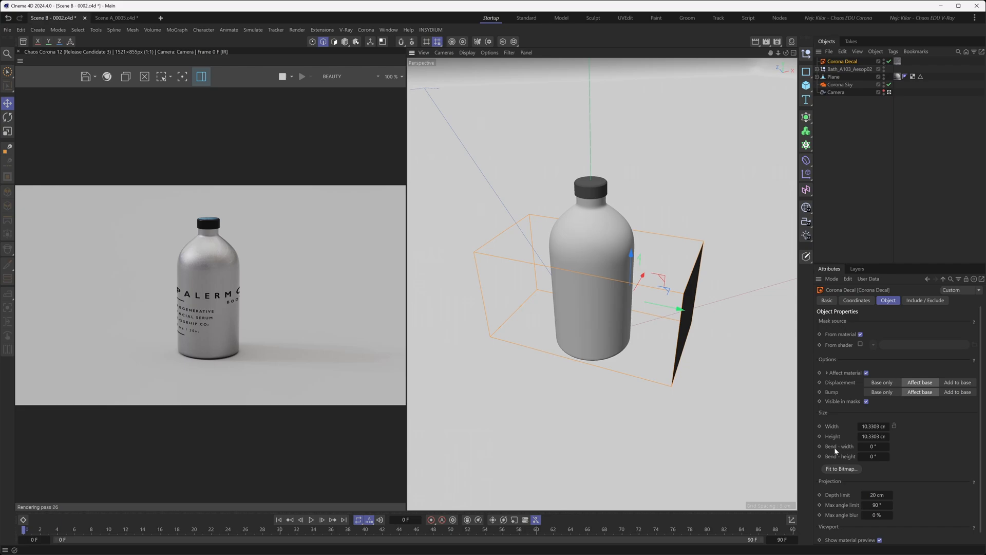
mouse_move(848, 460)
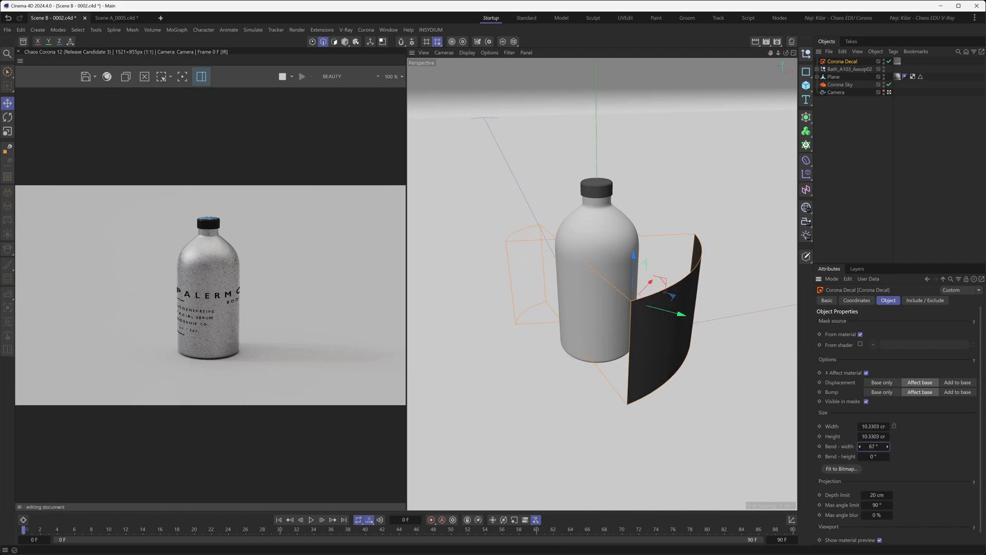
Set the decal's Projection depth limit to 1 cm.
left_click(859, 447)
type("0")
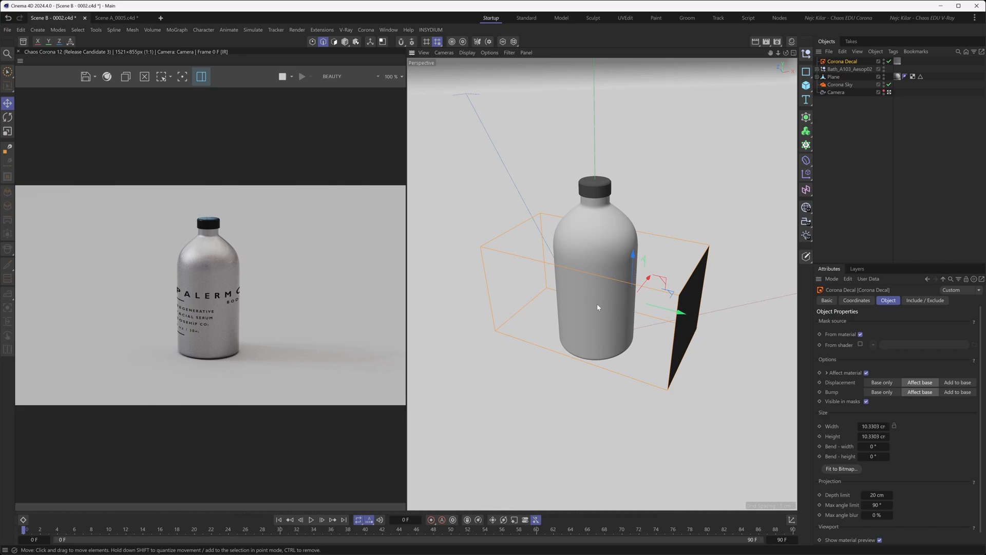
mouse_move(596, 282)
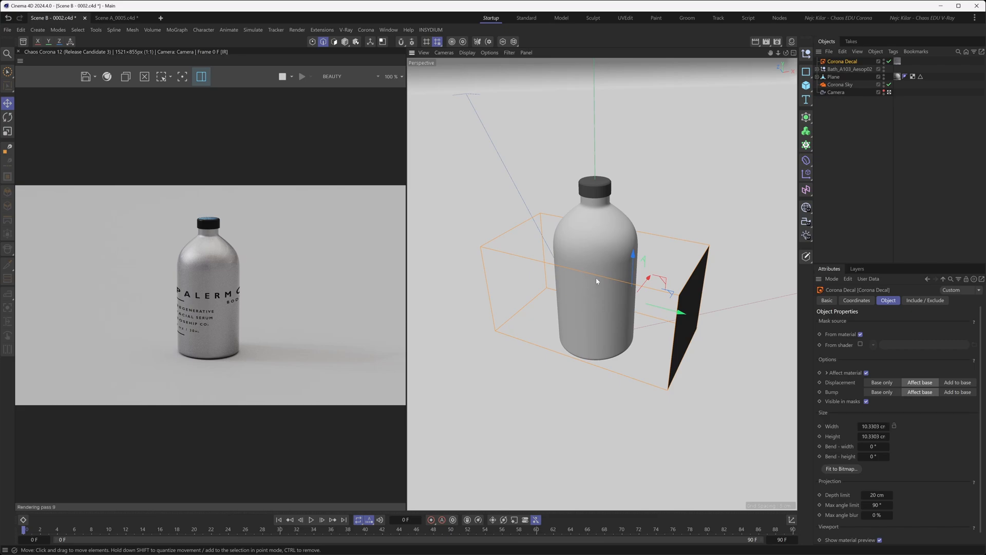
mouse_move(603, 289)
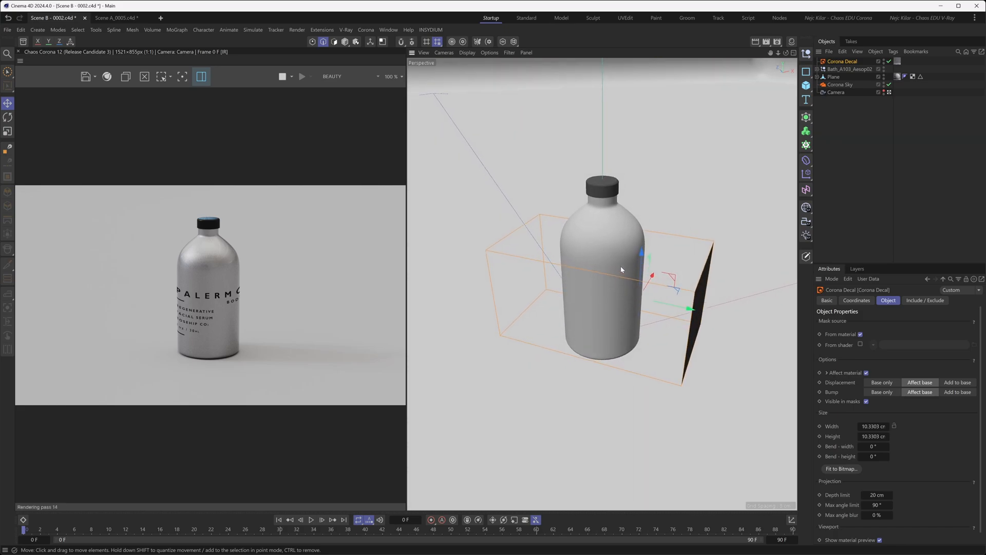
mouse_move(735, 445)
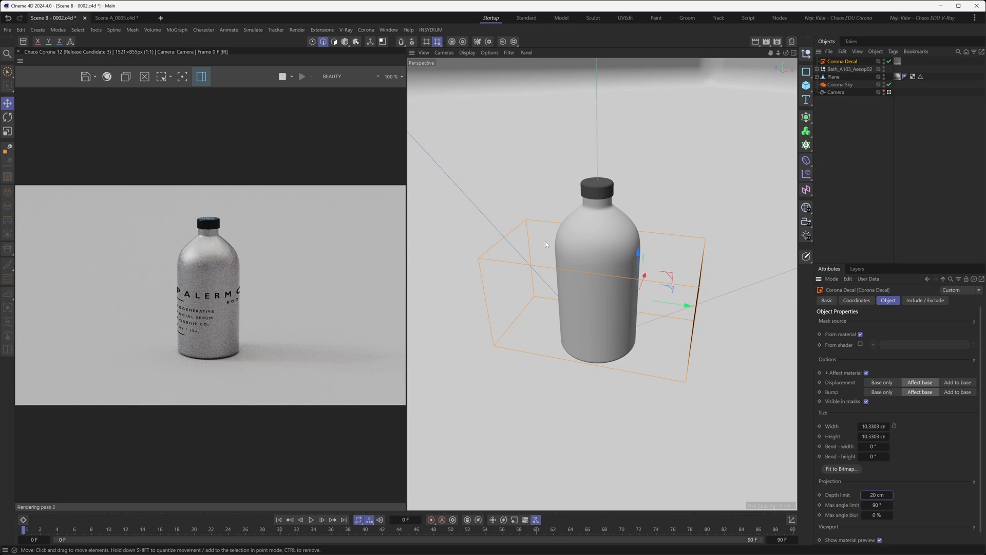
mouse_move(574, 266)
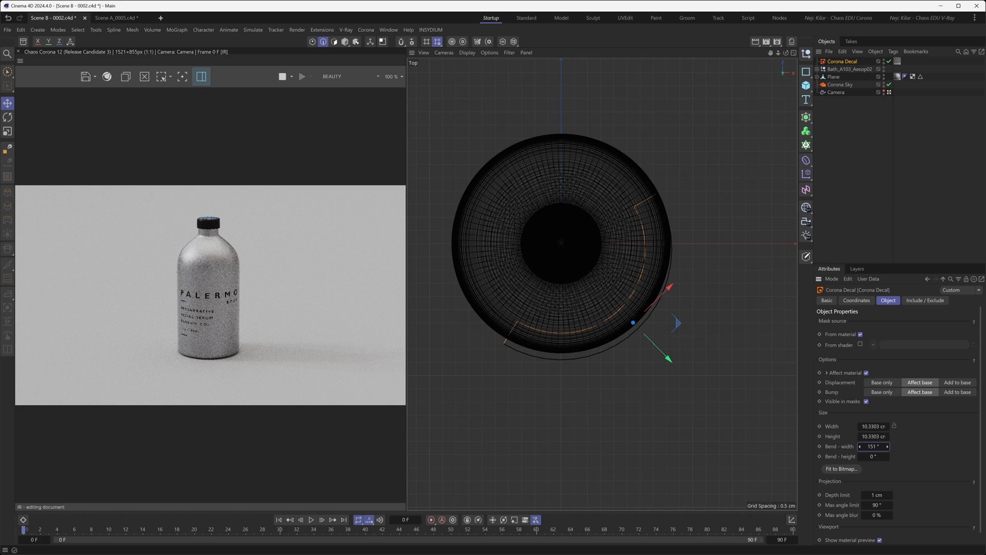
Set Bend - width to about 149° so the label hugs the bottle.
left_click(859, 446)
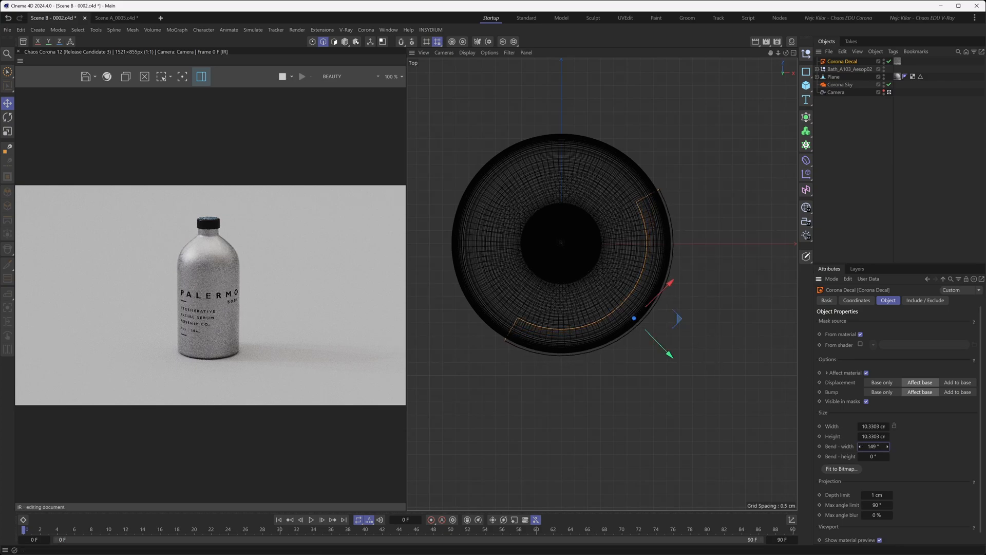
left_click(887, 446)
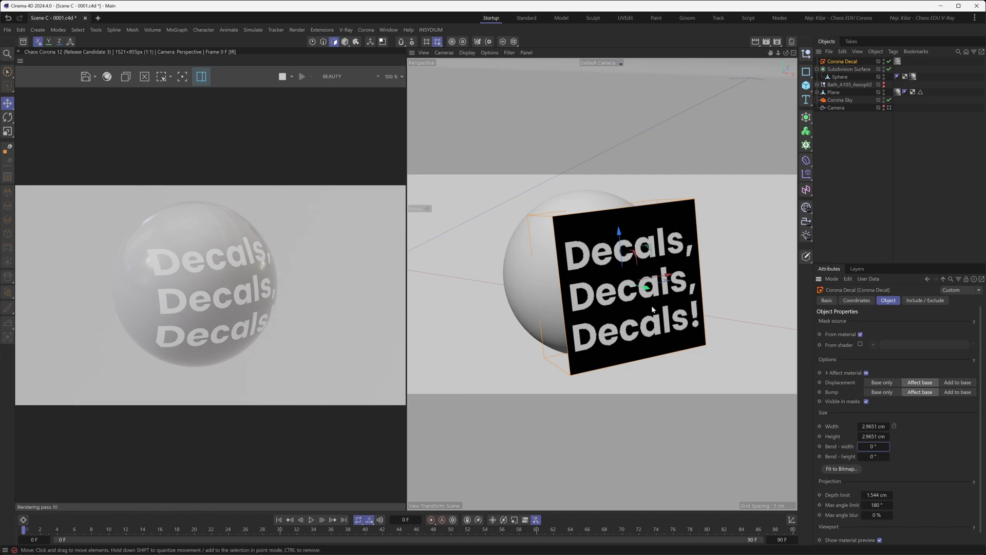
mouse_move(566, 234)
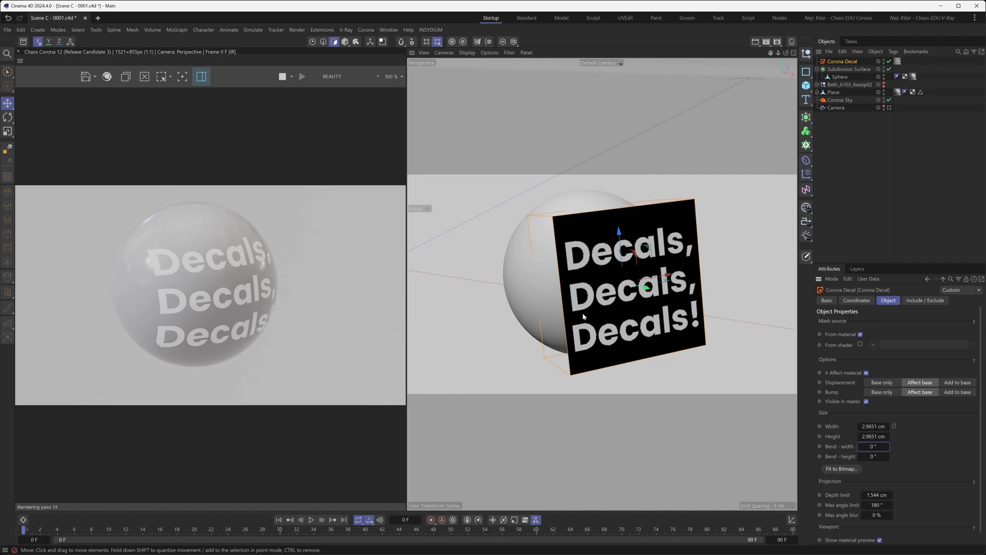
mouse_move(214, 233)
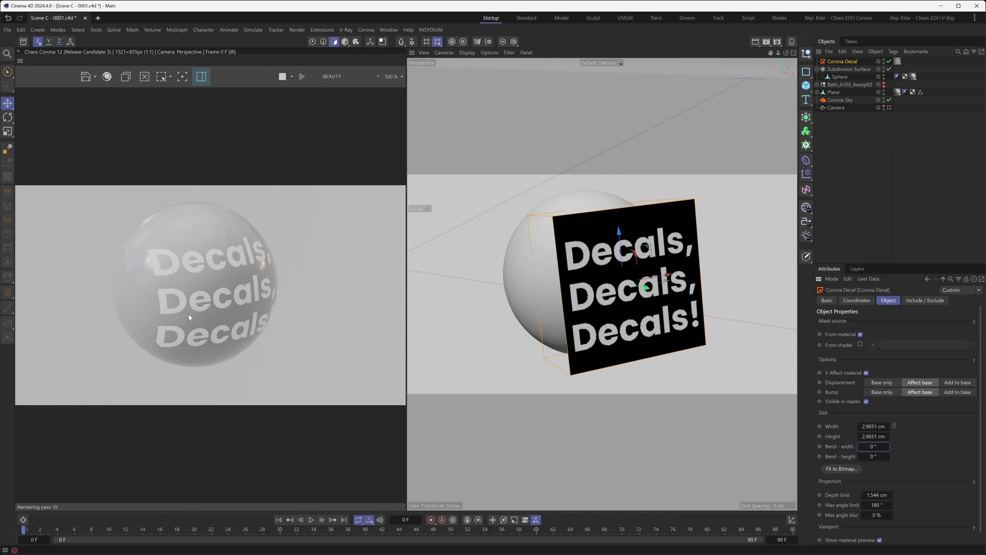
mouse_move(158, 348)
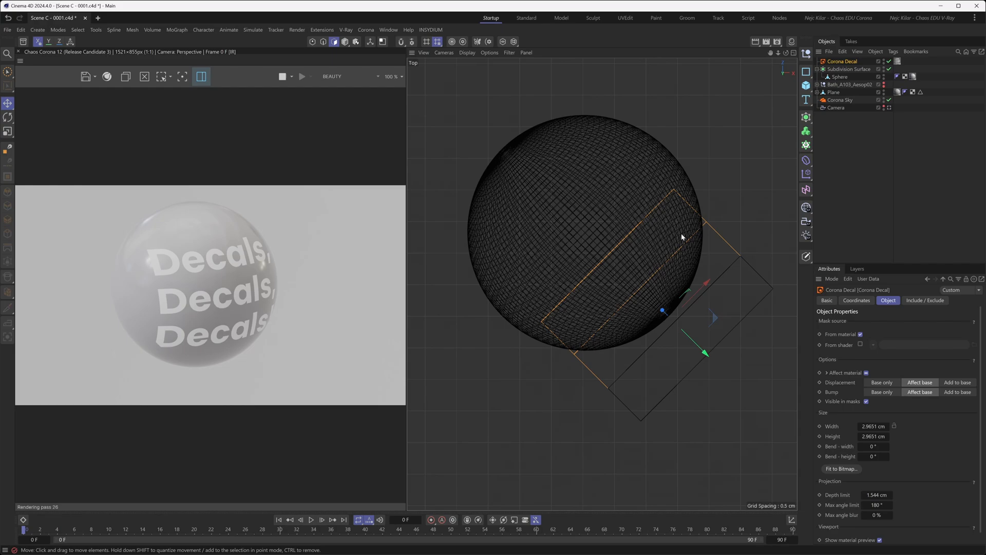
mouse_move(599, 368)
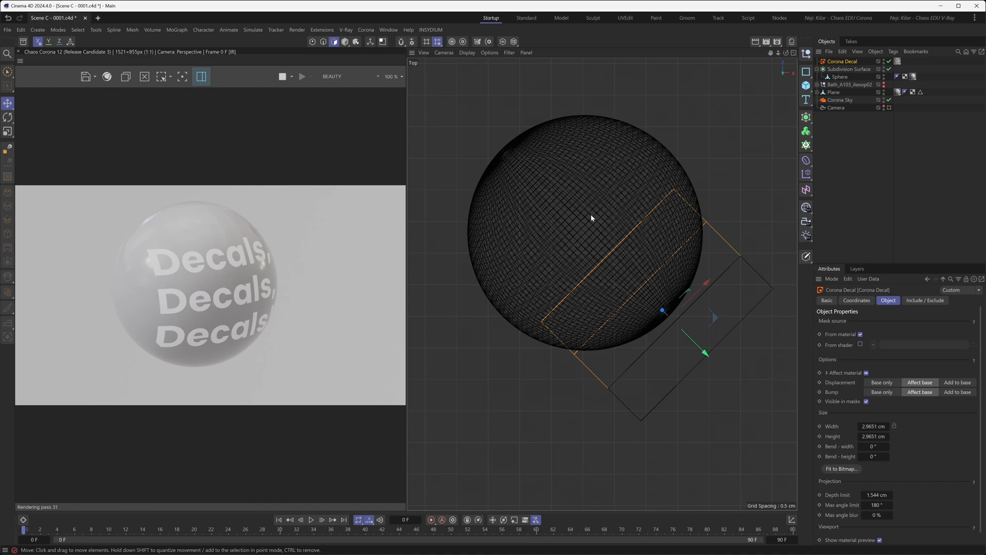
mouse_move(738, 395)
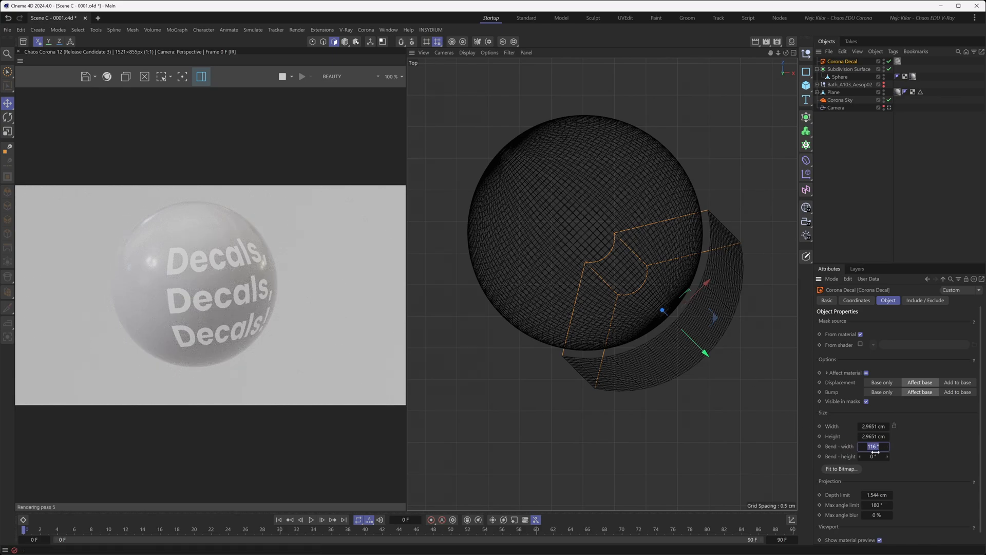
Set Bend width and height to 116° on the sphere decal, then switch to the Modern Interior scene.
left_click(873, 456)
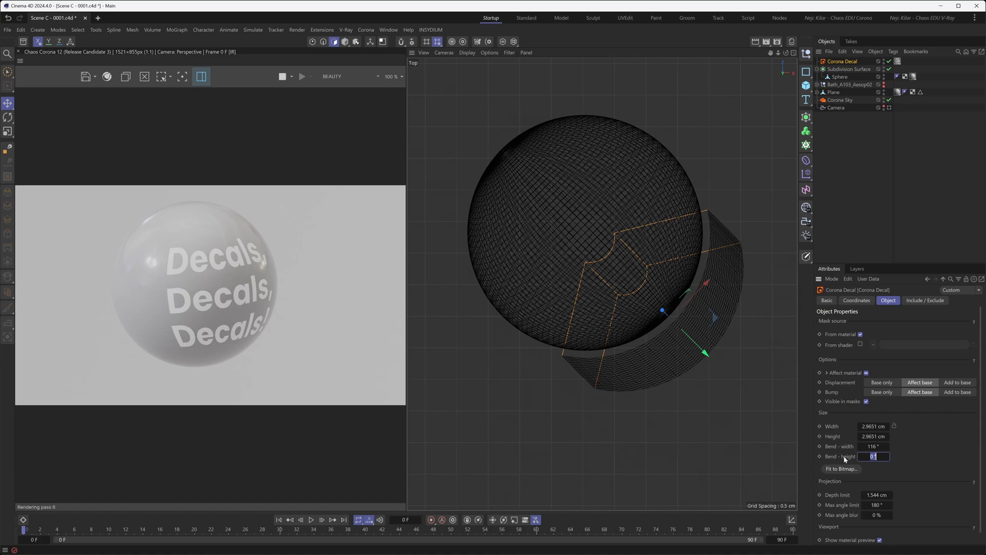
mouse_move(854, 421)
type("116")
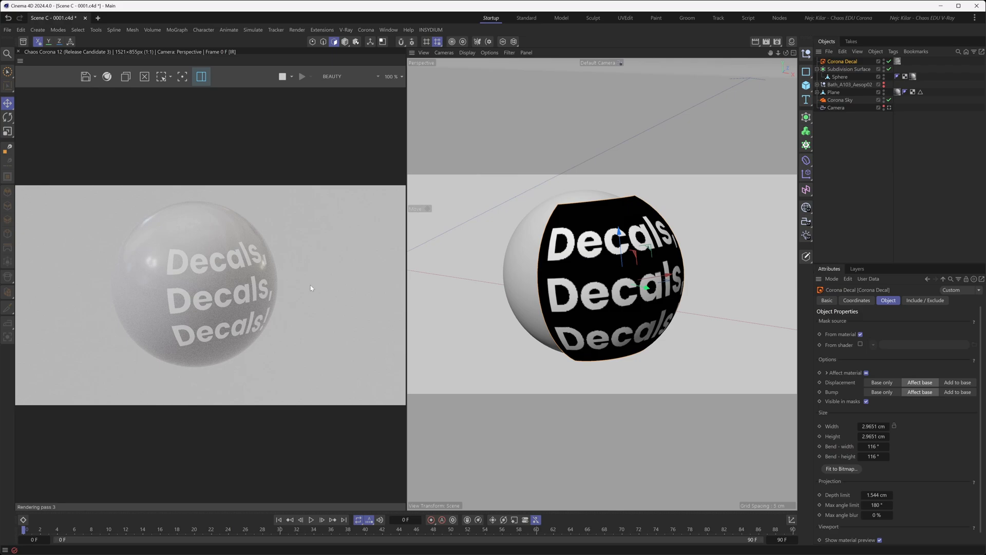
mouse_move(250, 237)
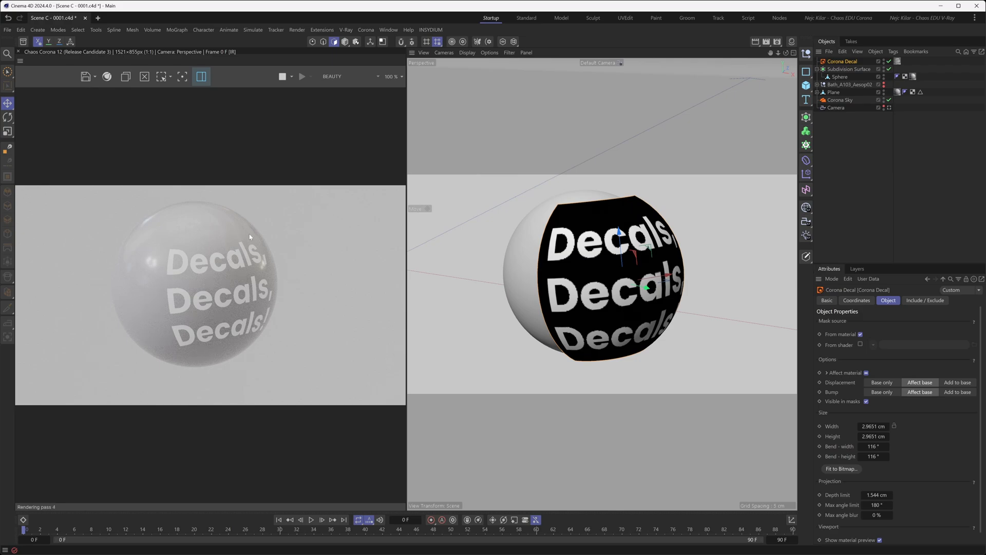
mouse_move(268, 229)
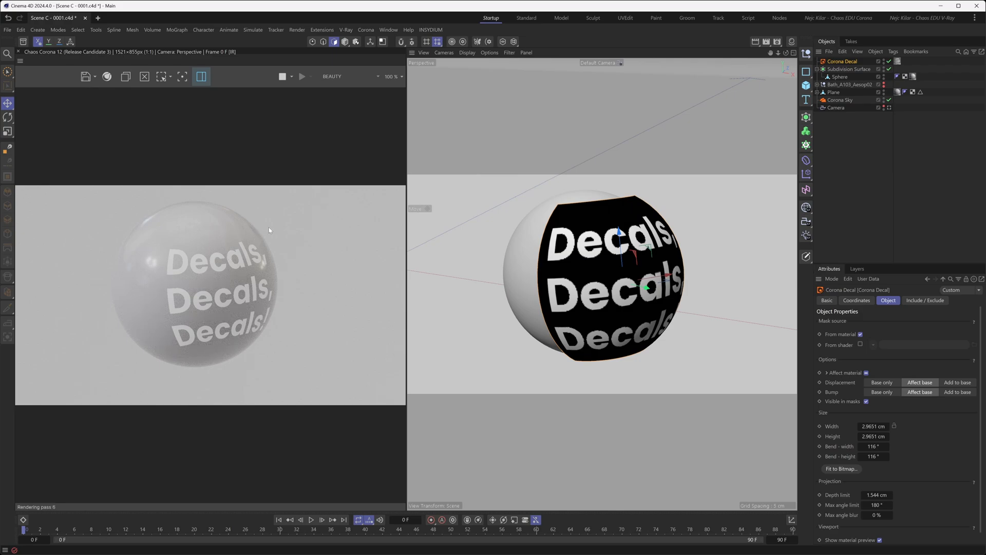
left_click(214, 18)
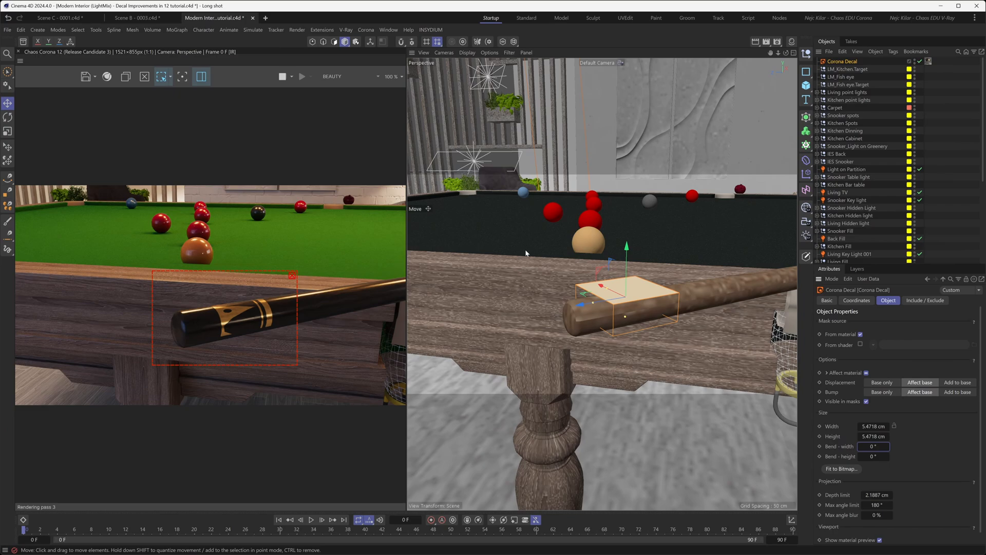
mouse_move(530, 248)
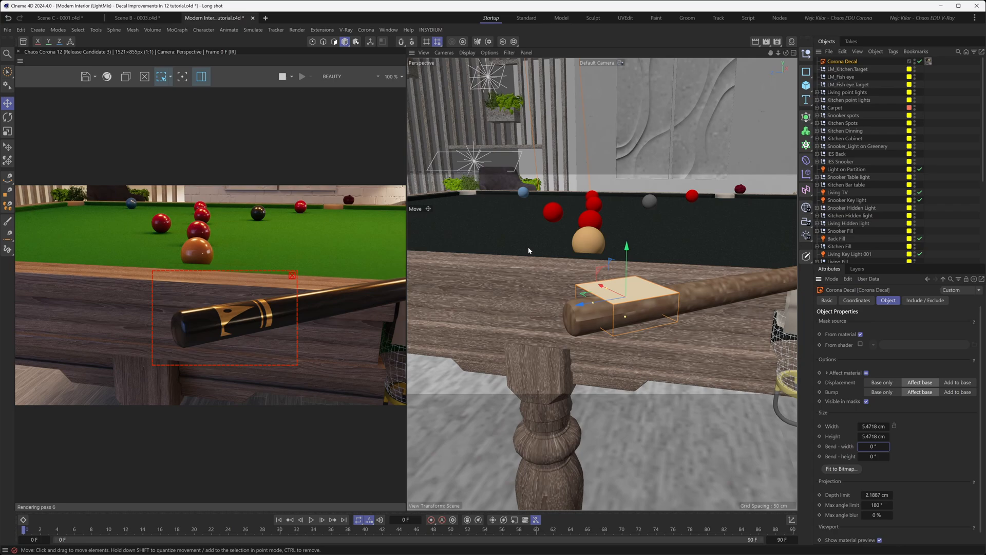
mouse_move(607, 298)
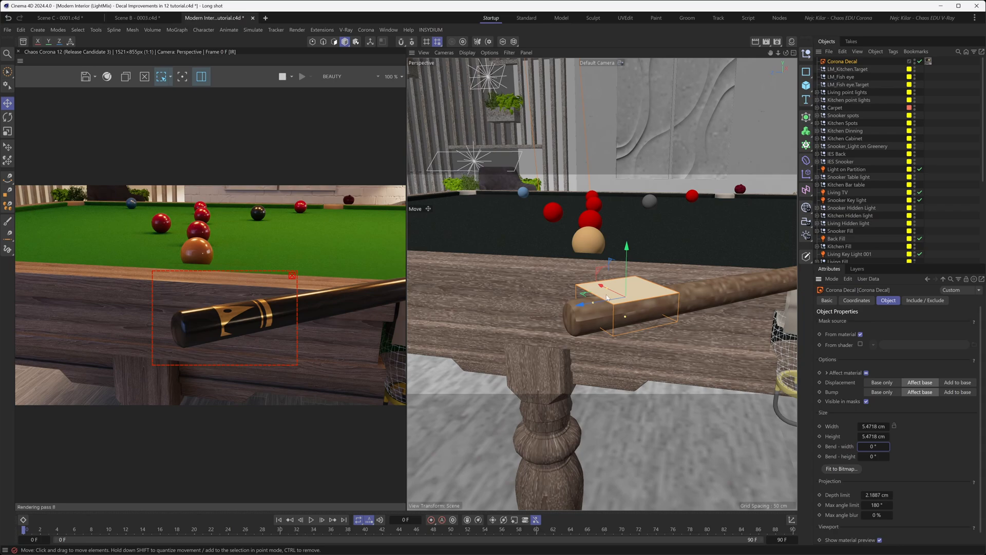
mouse_move(653, 275)
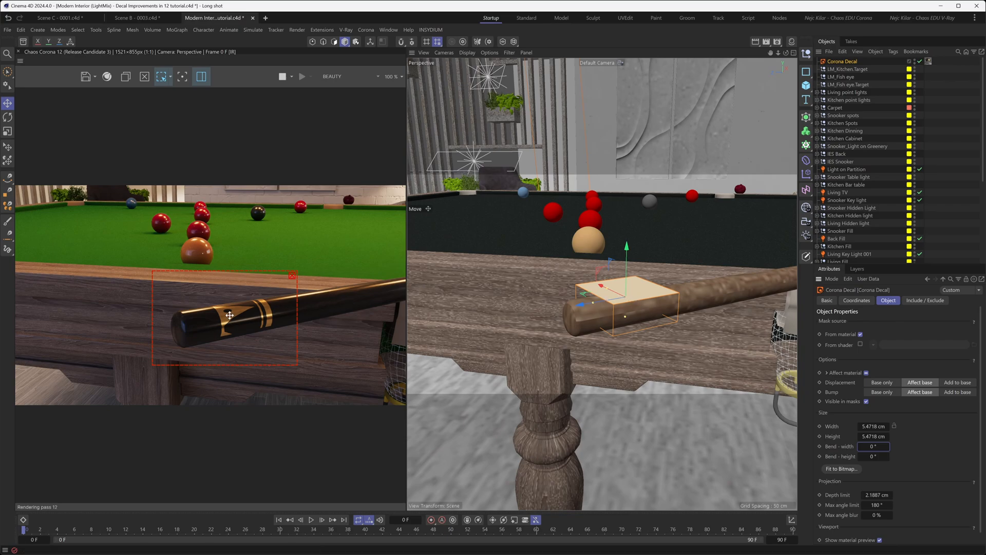
mouse_move(263, 314)
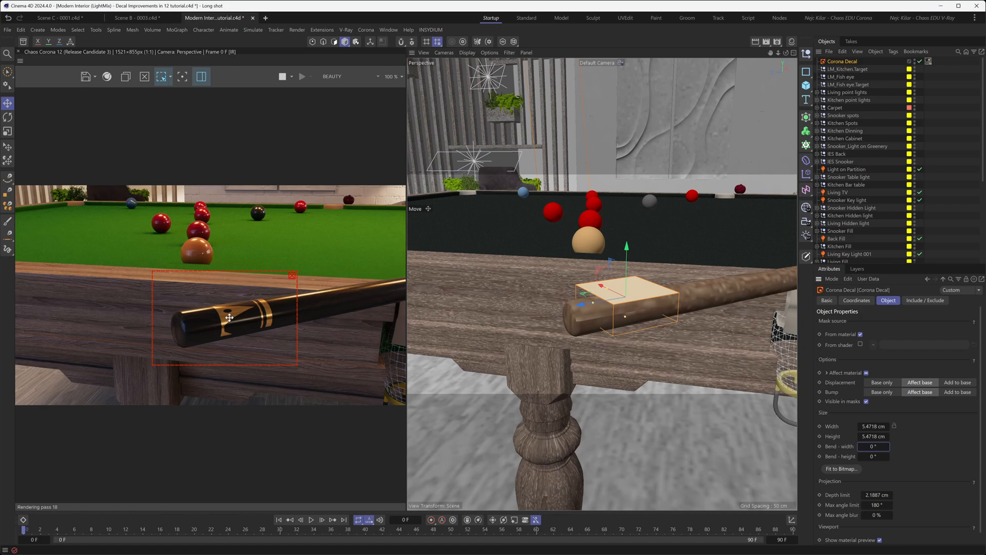
mouse_move(220, 345)
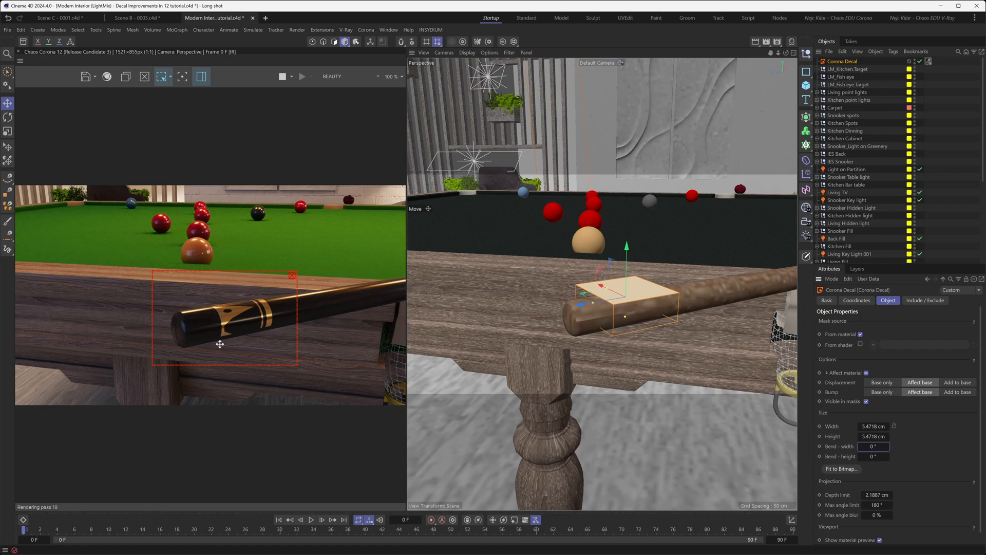
mouse_move(222, 318)
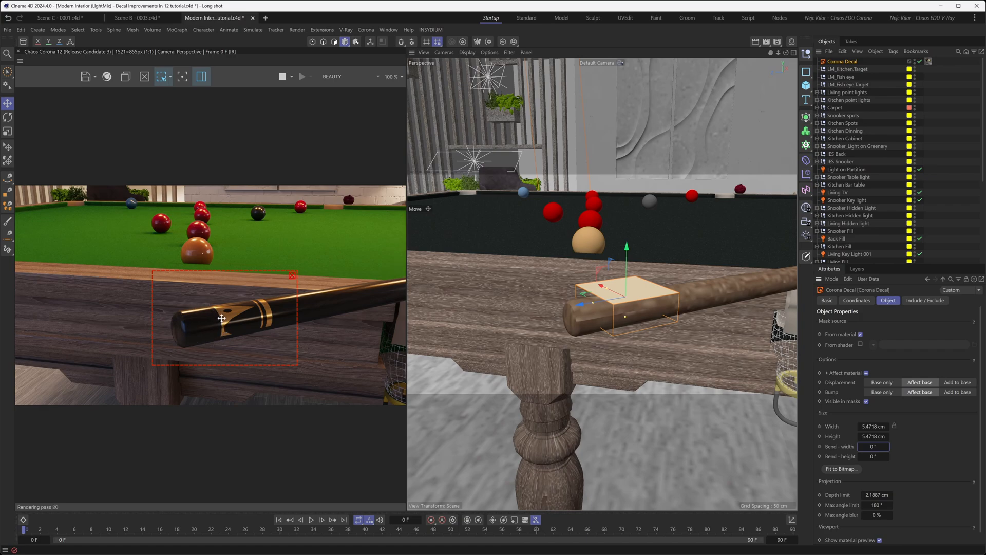
mouse_move(525, 334)
type("360")
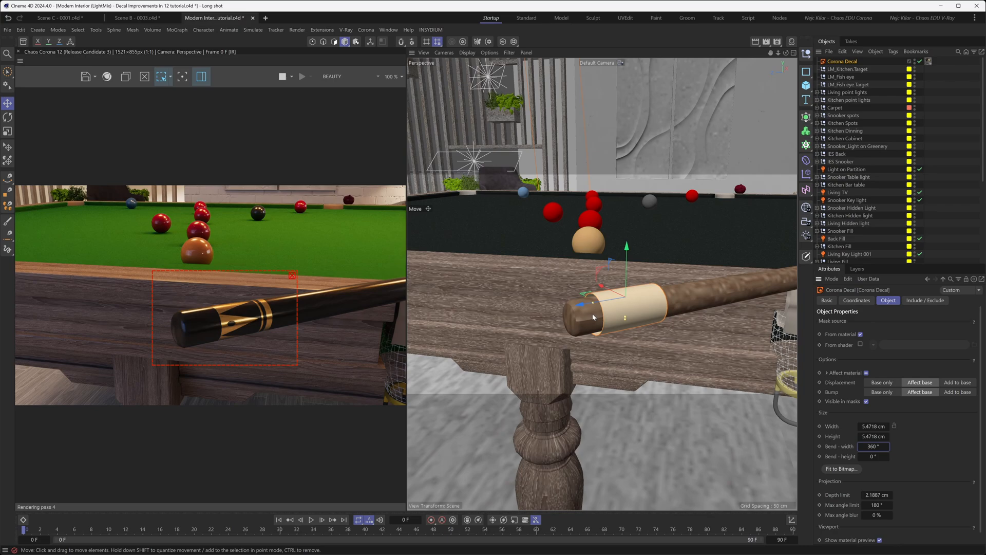
mouse_move(615, 314)
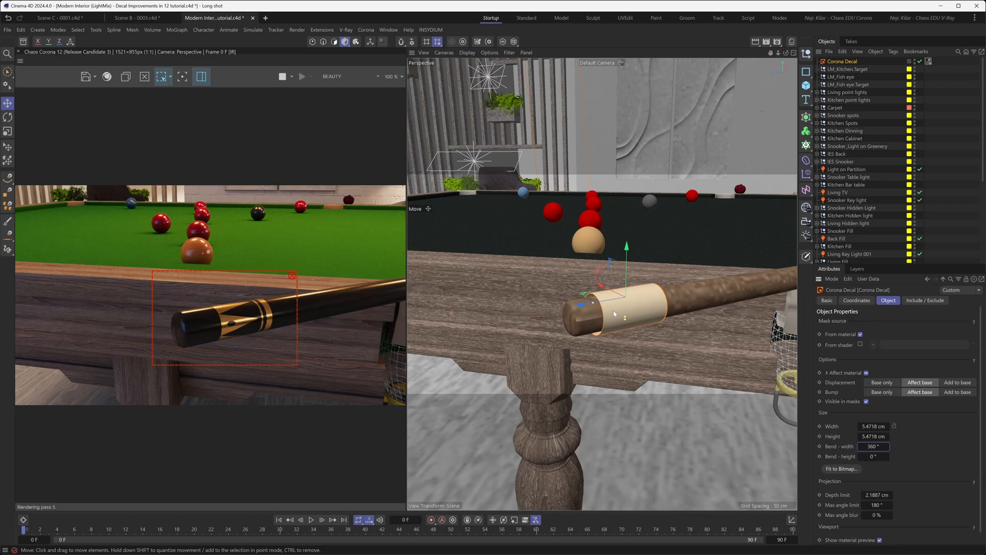